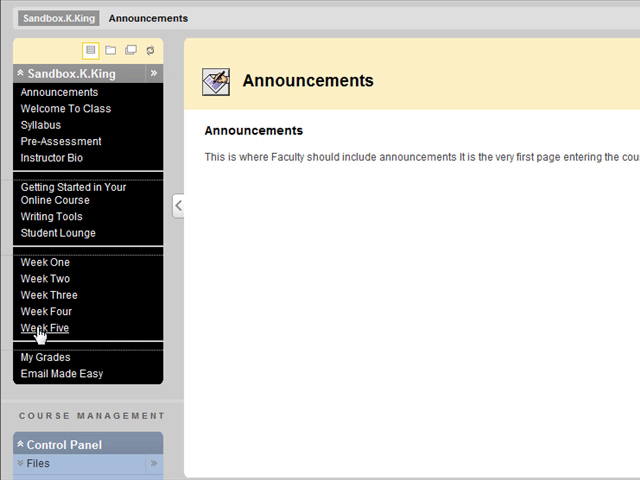
mouse_move(40, 333)
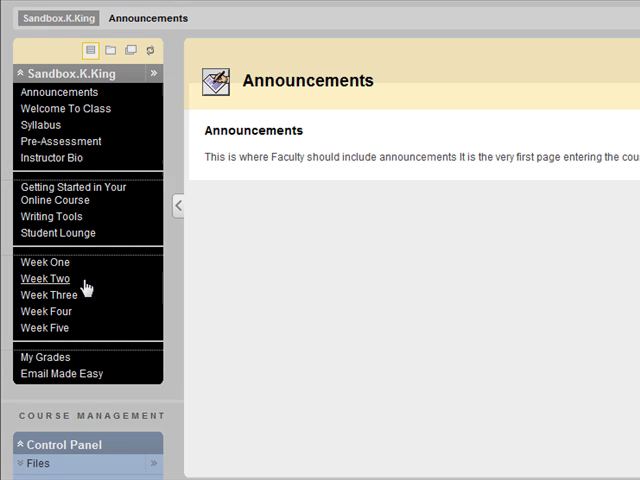
- View the Week One page, then the Getting Started in Your Online Course page
click(45, 262)
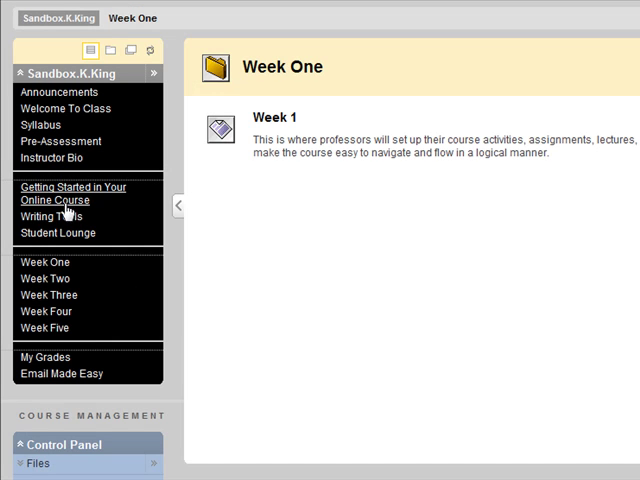
click(73, 193)
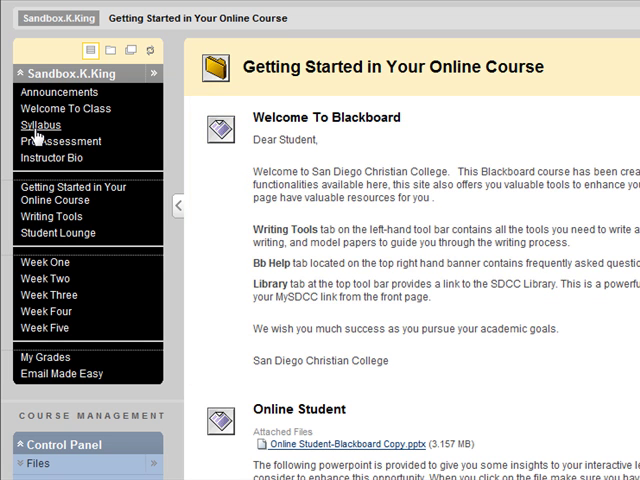
- Go to the Syllabus page and show the Course Syllabus item's options menu
click(39, 125)
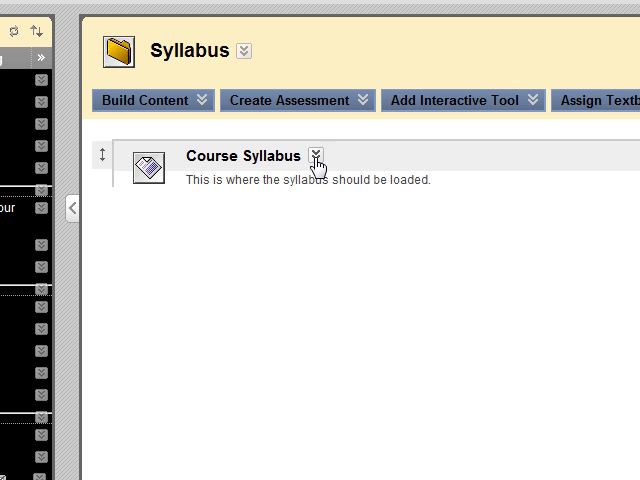
click(318, 156)
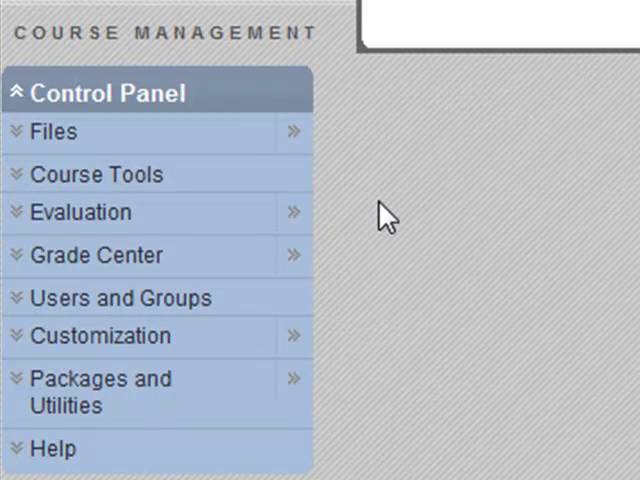
mouse_move(294, 131)
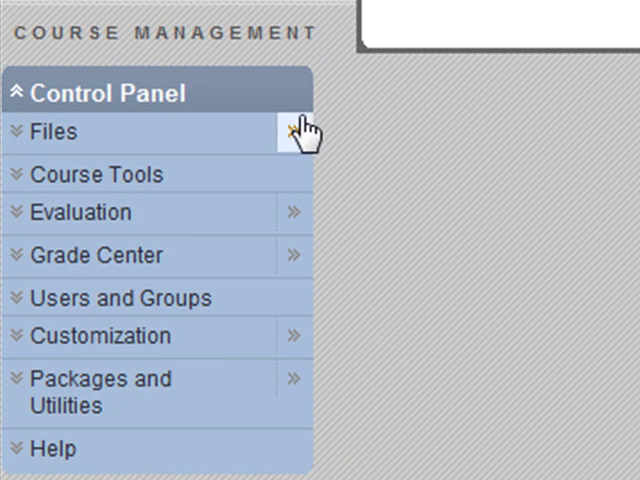
mouse_move(244, 336)
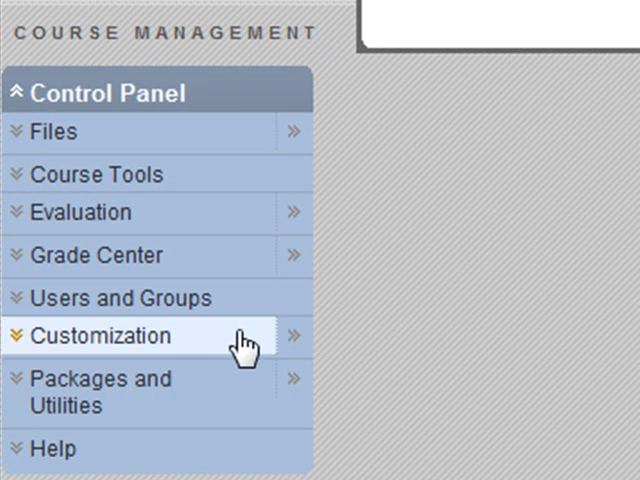
mouse_move(180, 298)
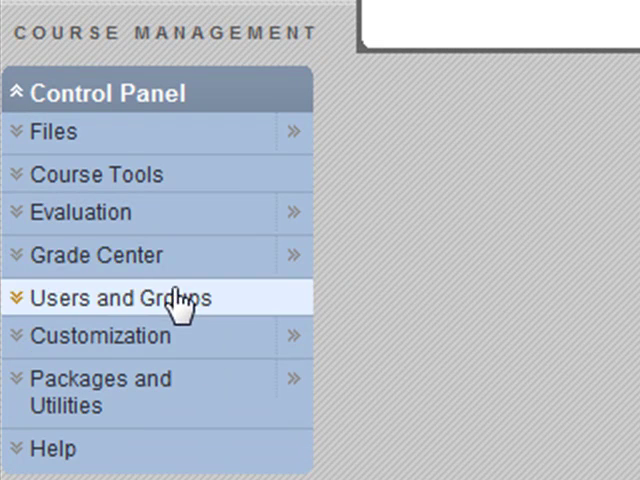
mouse_move(175, 270)
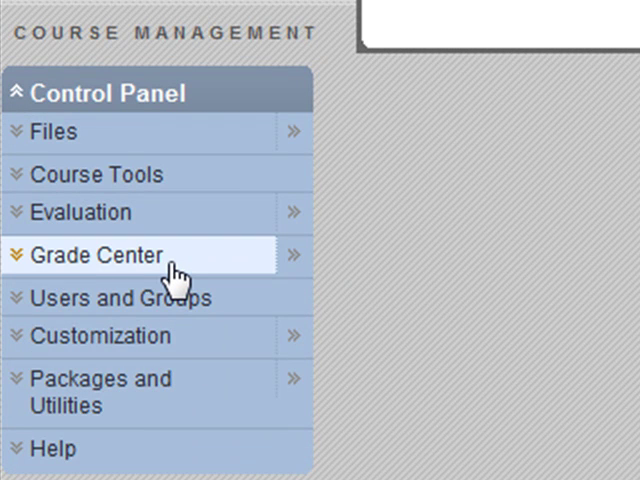